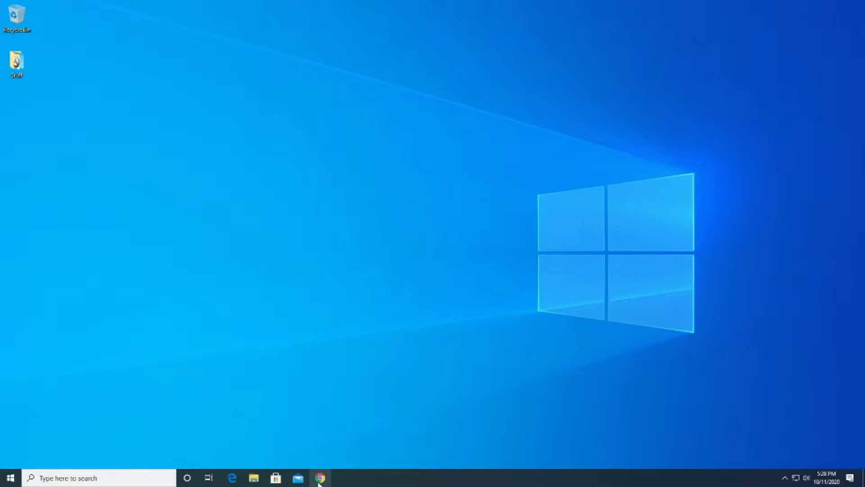
# Reach Dell's main support page in Chrome and browse the full product catalogue
pyautogui.click(319, 478)
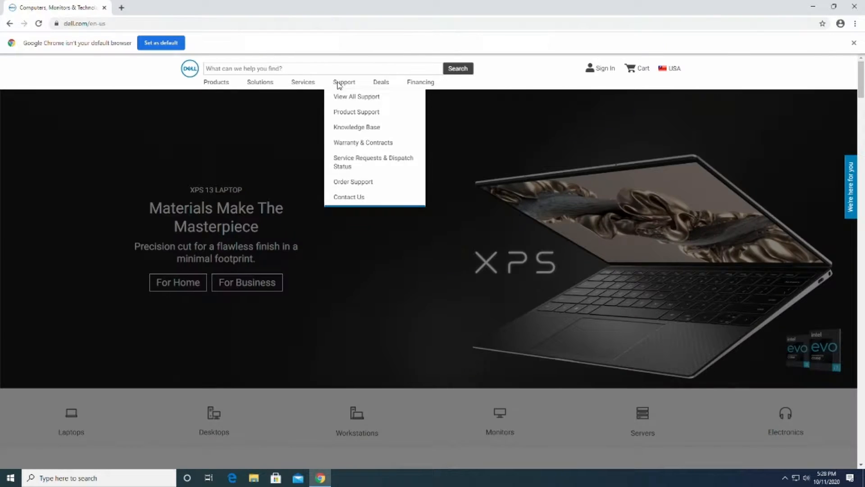
pyautogui.moveTo(356, 97)
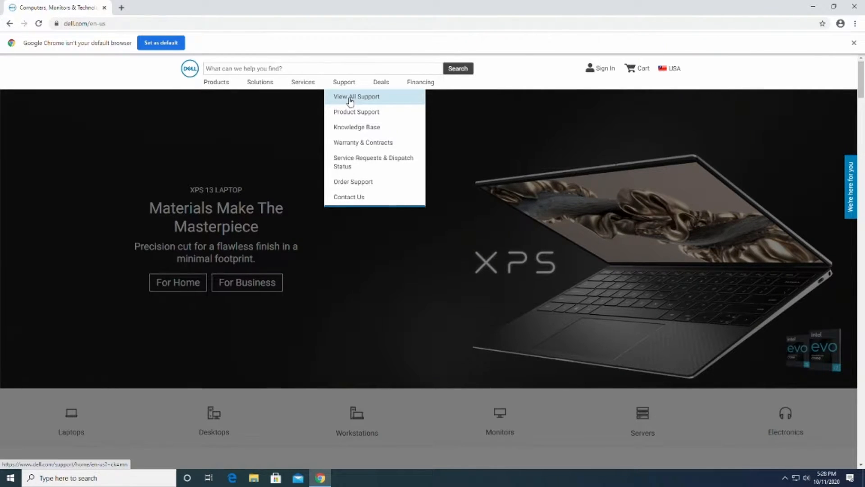
pyautogui.click(356, 96)
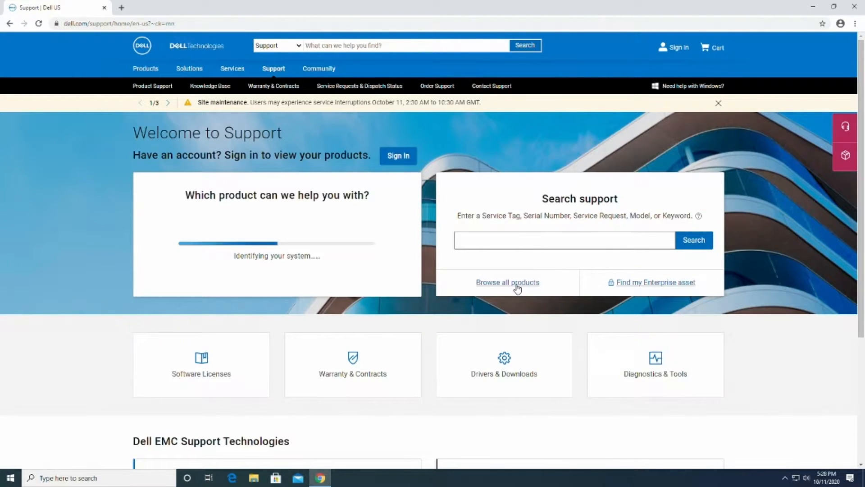
pyautogui.click(506, 282)
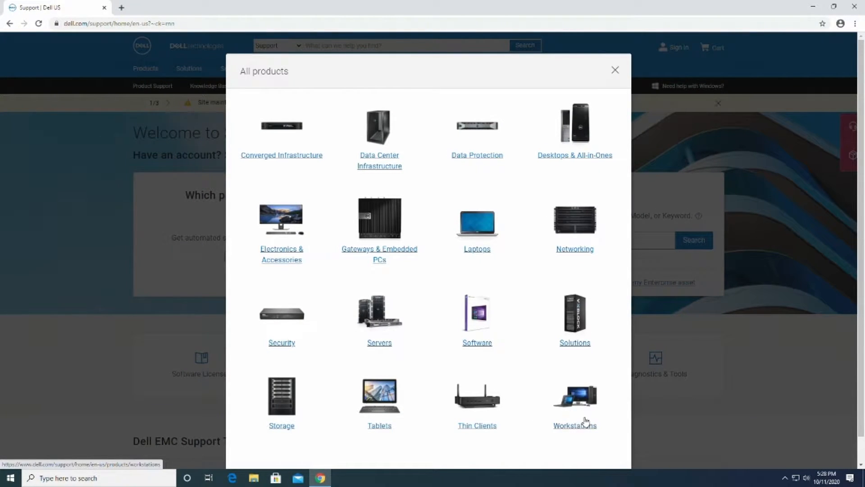
# Narrow to Workstations > Fixed Workstations and choose the Dell Precision Tower 3620
pyautogui.click(574, 425)
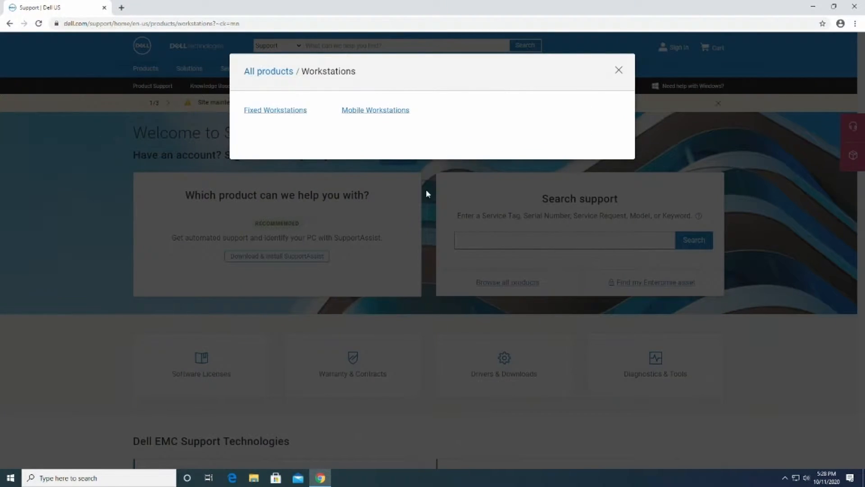
pyautogui.click(275, 110)
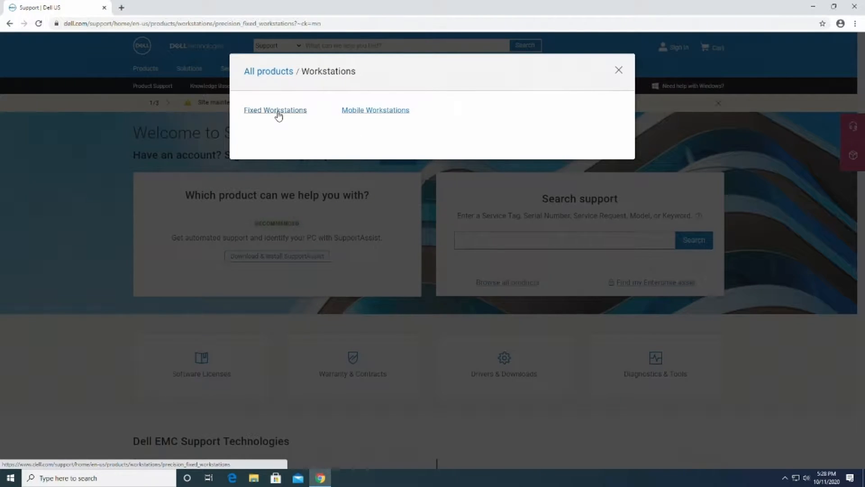
pyautogui.click(275, 110)
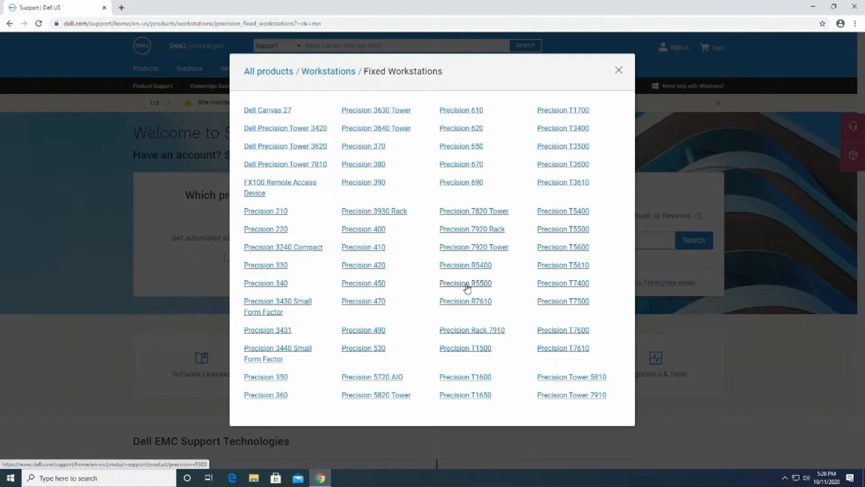
pyautogui.moveTo(311, 145)
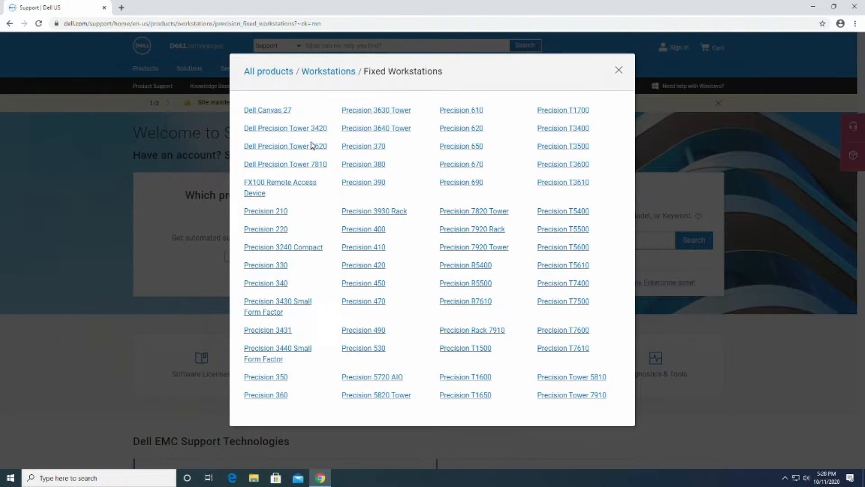
pyautogui.click(286, 146)
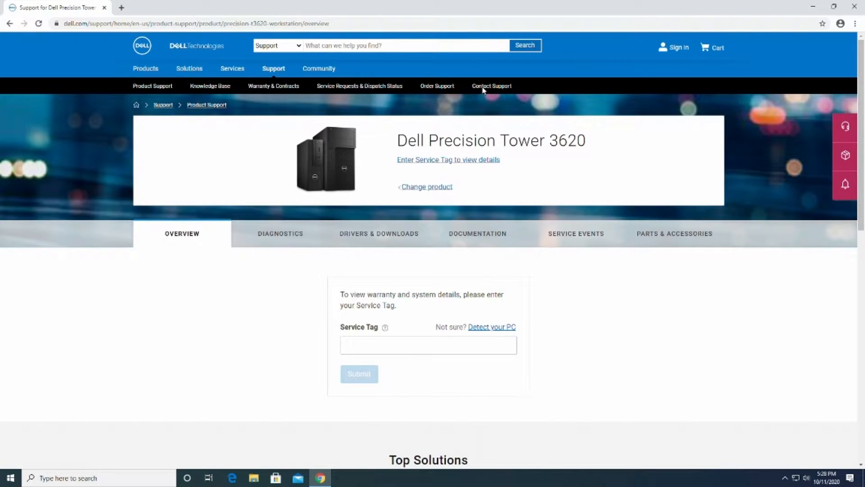
pyautogui.moveTo(379, 233)
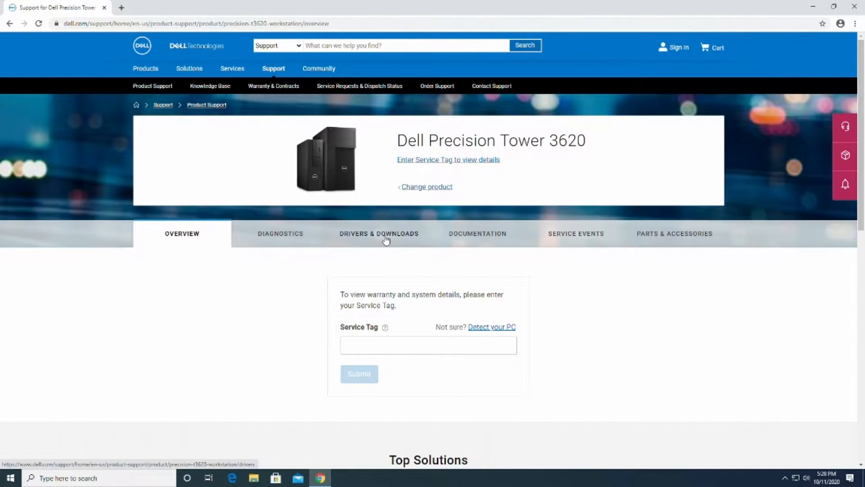
# From Drivers & Downloads, start downloading the Precision Tower 3620 System BIOS file
pyautogui.click(379, 233)
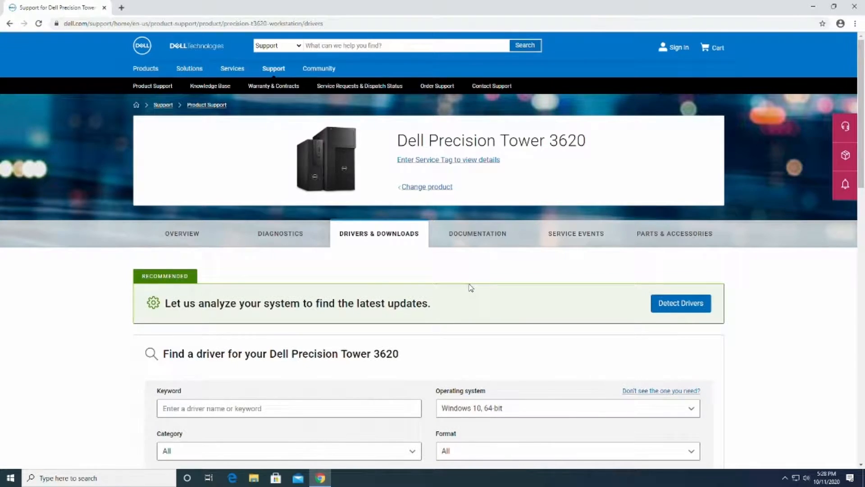
pyautogui.scroll(-3)
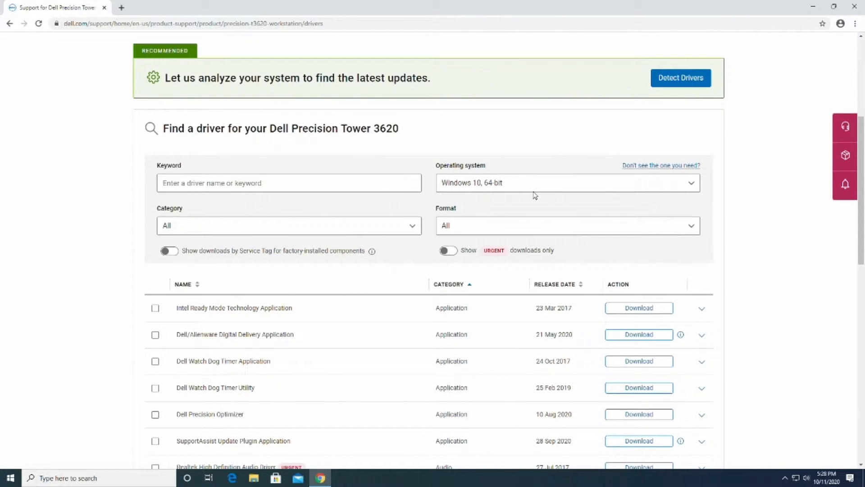
pyautogui.scroll(-3)
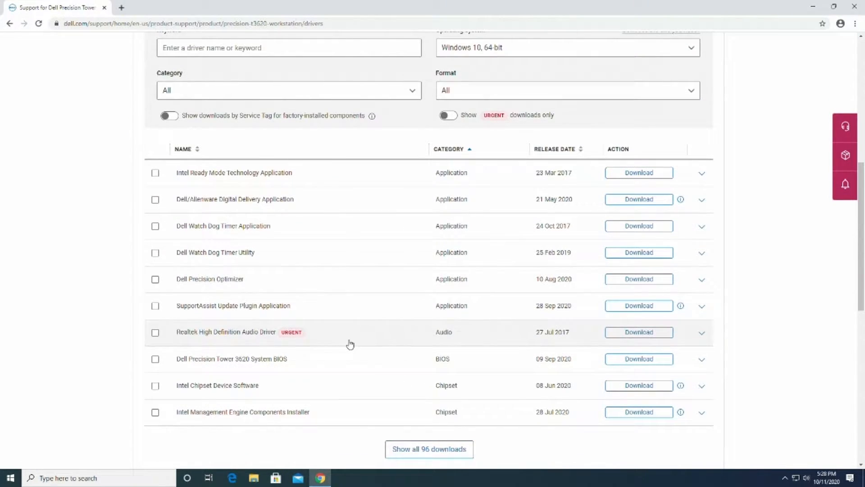
pyautogui.scroll(-3)
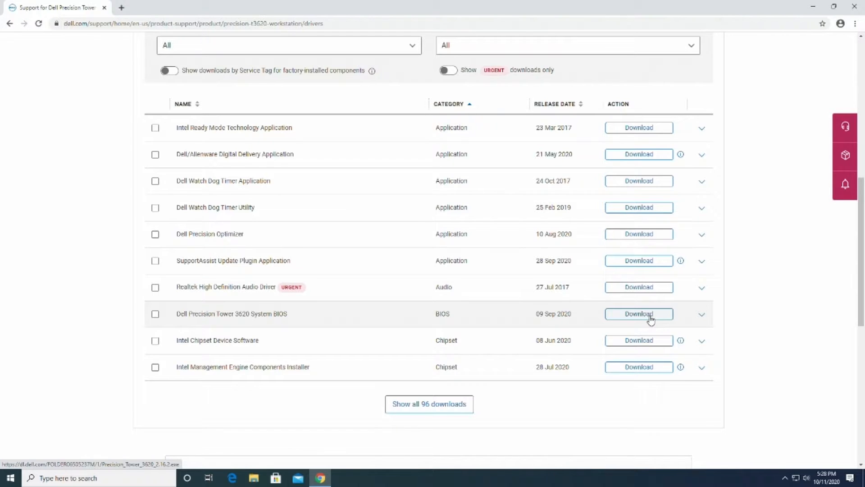
pyautogui.click(638, 314)
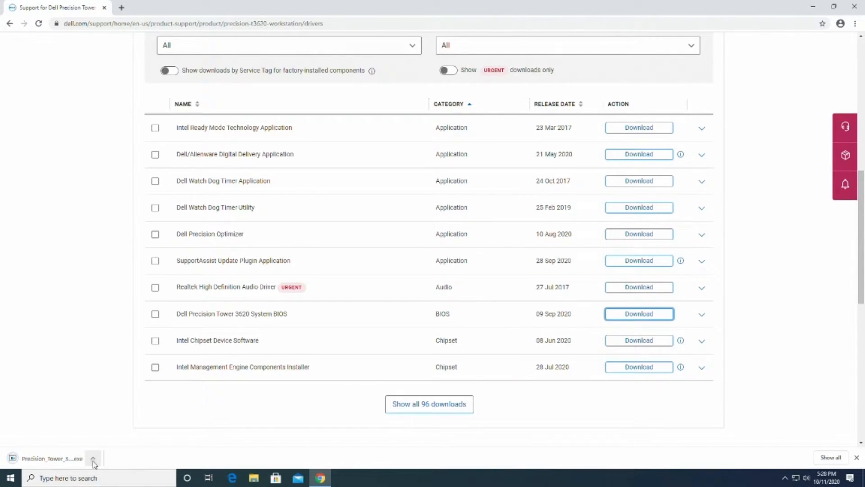
# Run the downloaded BIOS .exe and confirm replacing BIOS 2.1.9 with 2.16.2
pyautogui.click(93, 458)
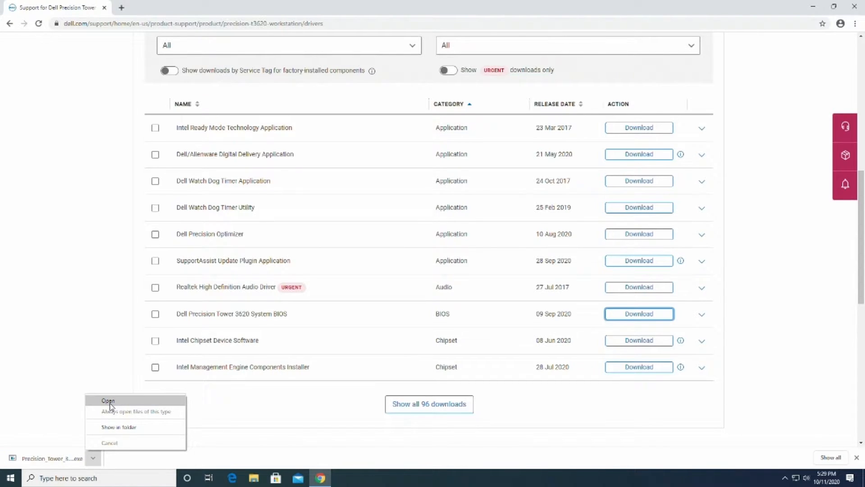
pyautogui.click(107, 400)
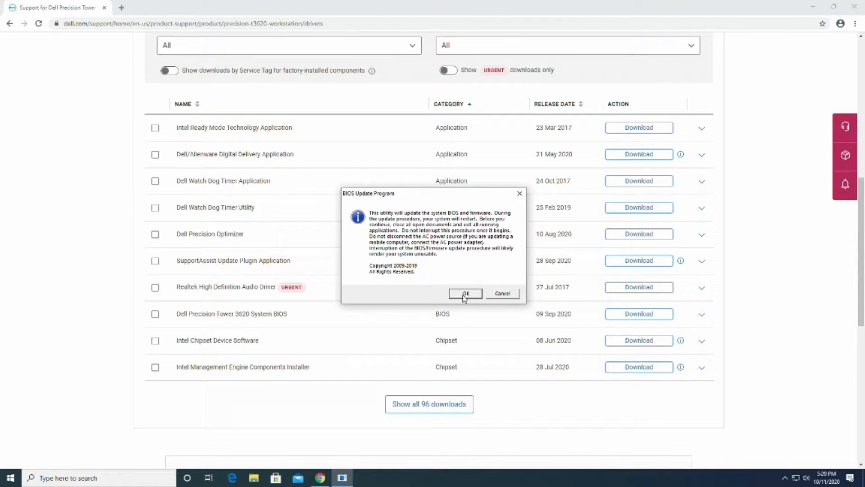
pyautogui.click(465, 293)
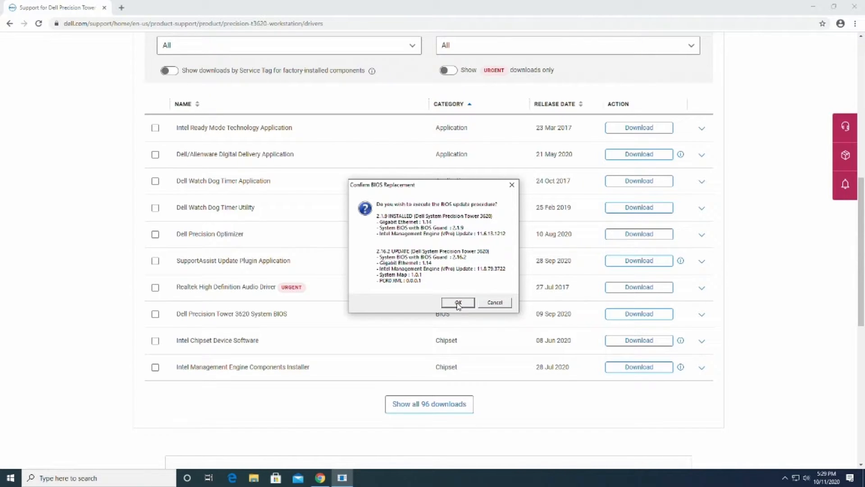
pyautogui.click(457, 302)
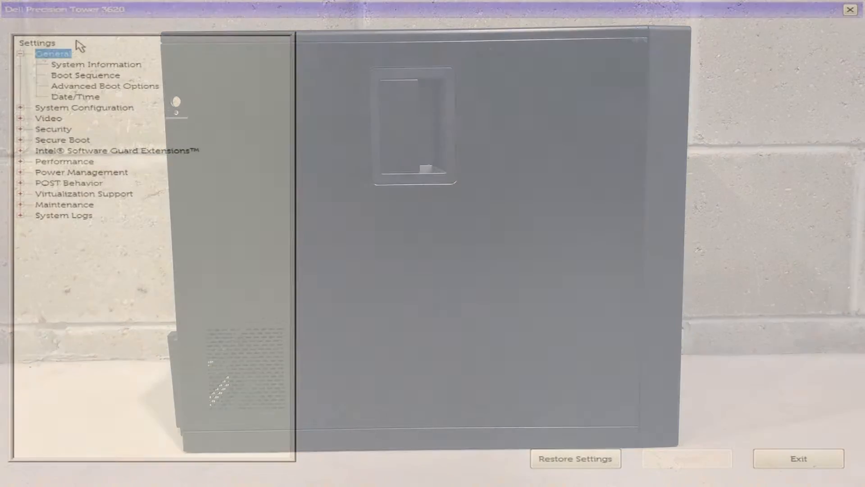
# View General > System Information showing BIOS 2.16.2 and the processor details
pyautogui.click(95, 64)
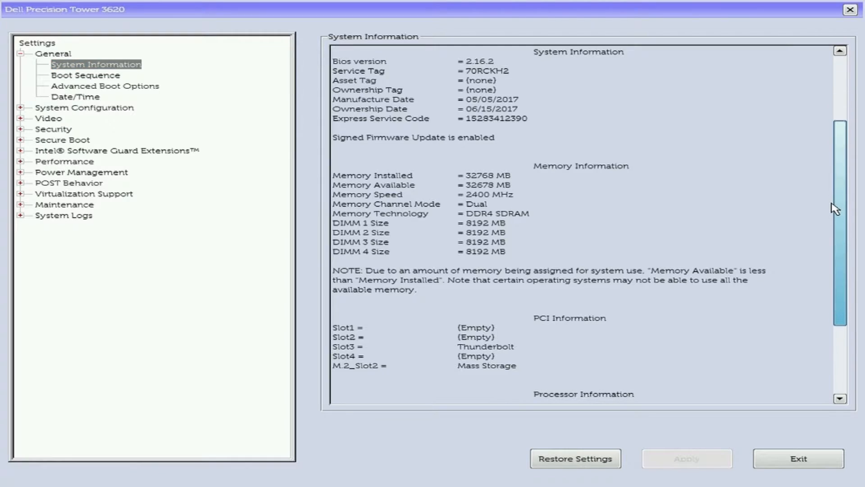
pyautogui.scroll(-3)
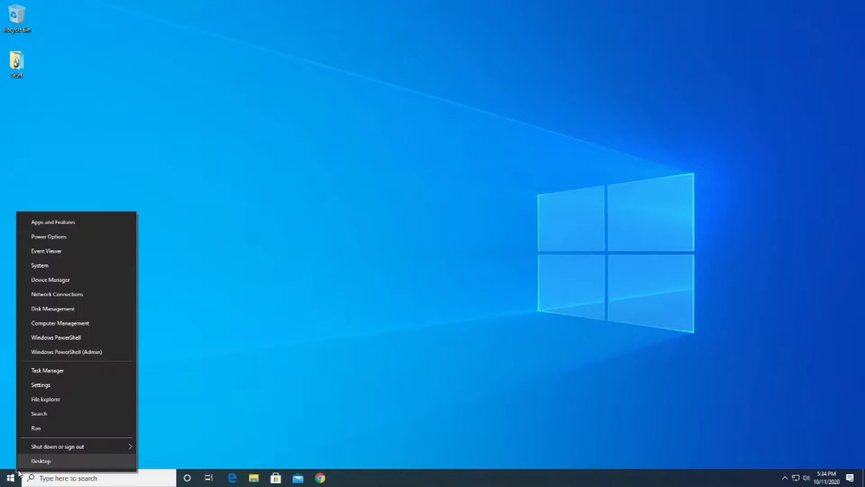
# Expand Processors in Device Manager to list eight i7-7700K entries, then reach the security screen
pyautogui.click(90, 303)
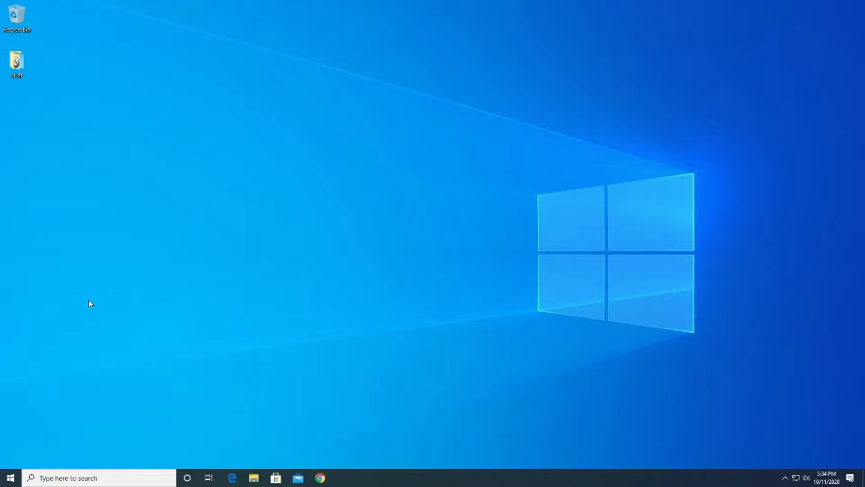
pyautogui.click(342, 477)
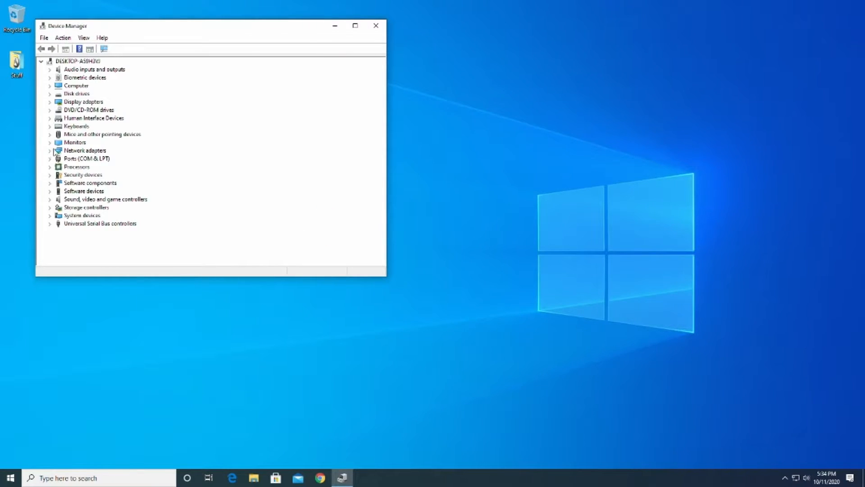
pyautogui.click(50, 167)
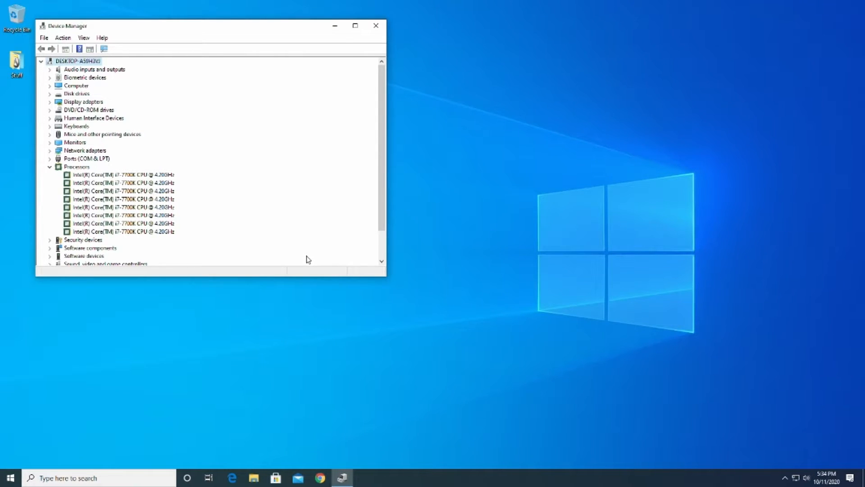
pyautogui.moveTo(407, 279)
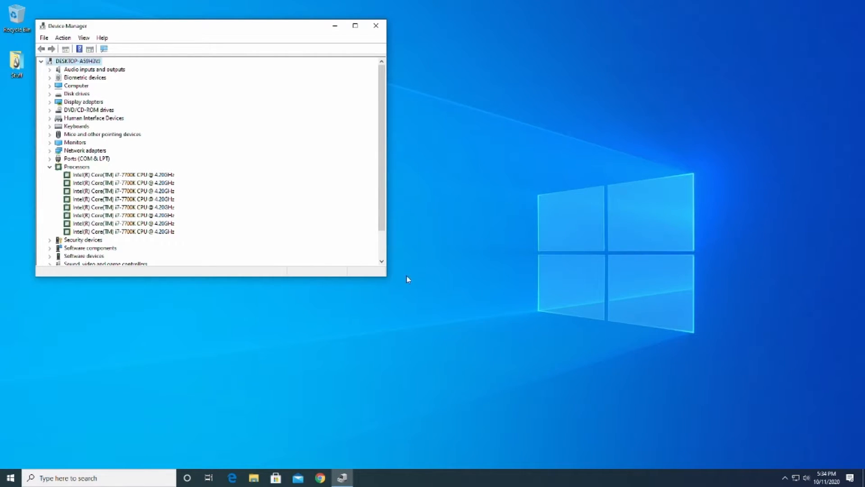
pyautogui.press('ctrl+alt+delete')
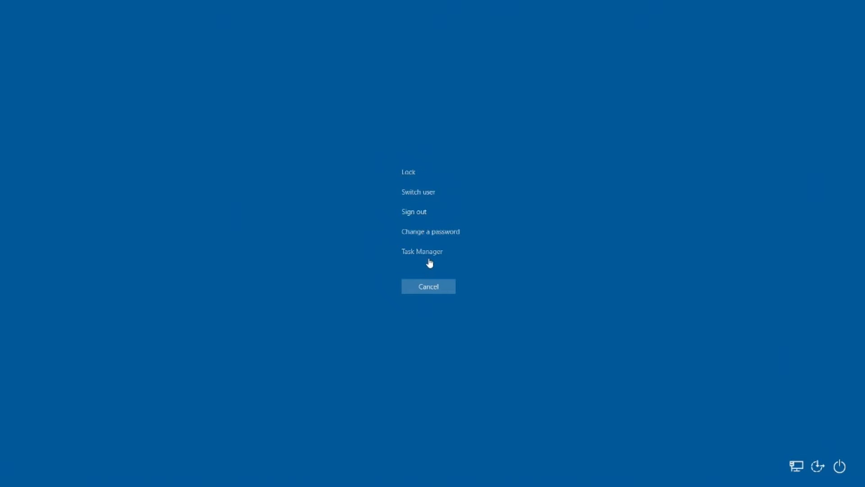
# Show Task Manager's Performance view of the i7-7700K beside Device Manager
pyautogui.click(421, 251)
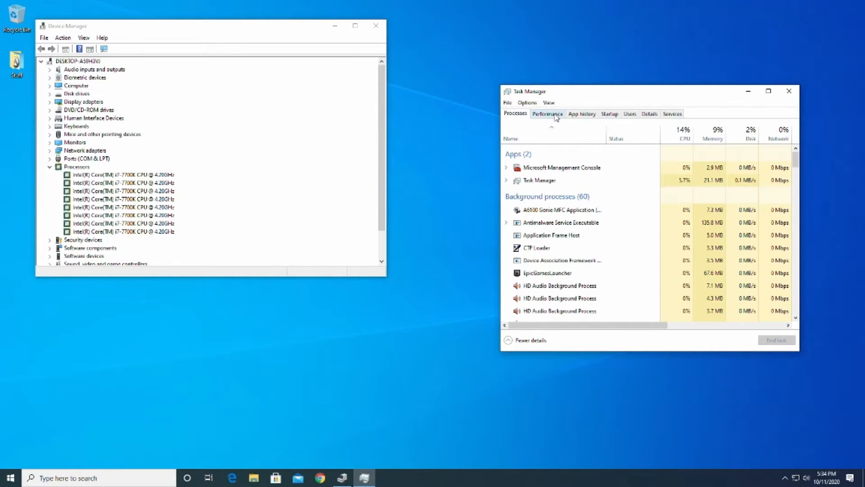
pyautogui.click(547, 113)
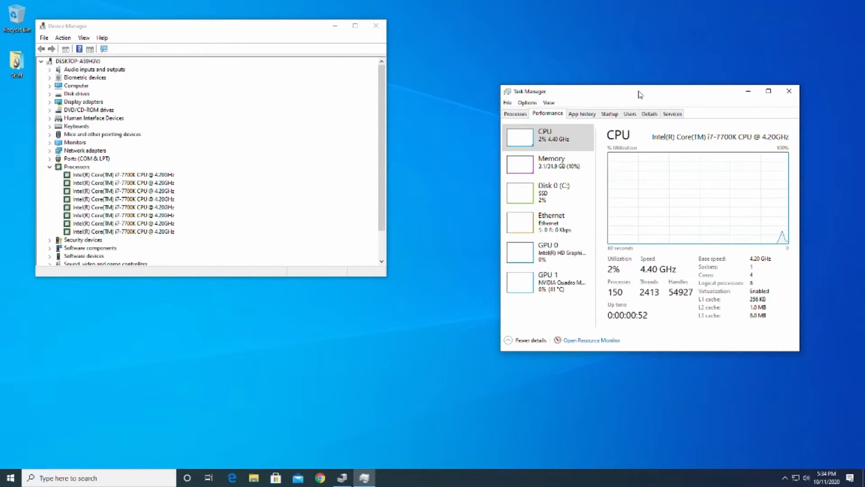
pyautogui.moveTo(640, 91); pyautogui.dragTo(519, 79)
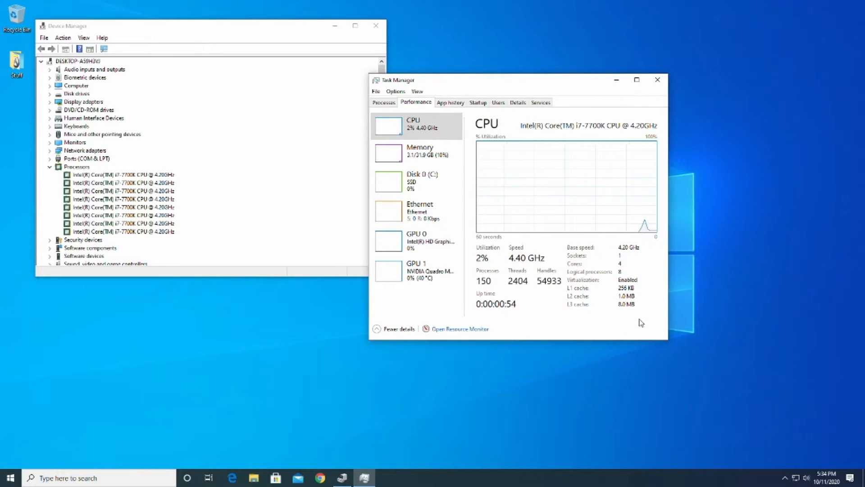